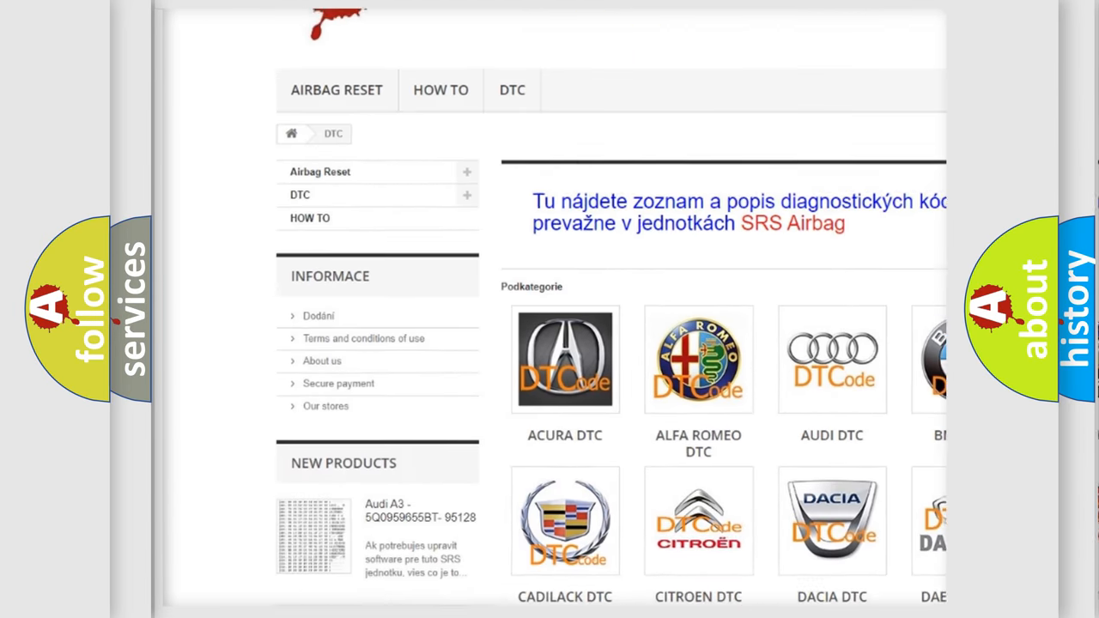
scroll(down, 3)
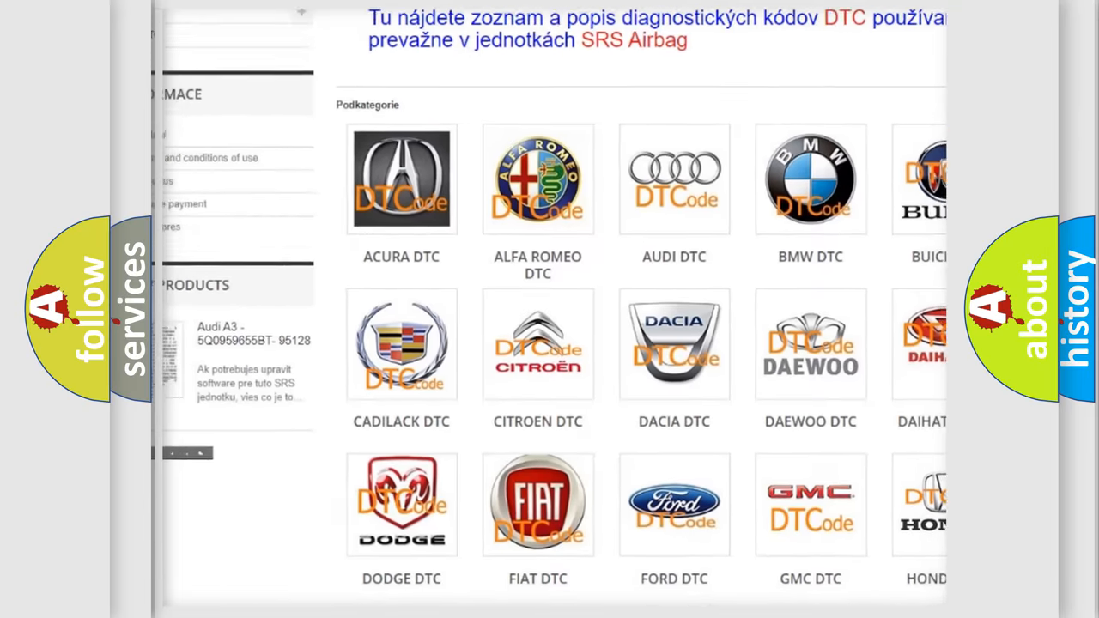
scroll(down, 3)
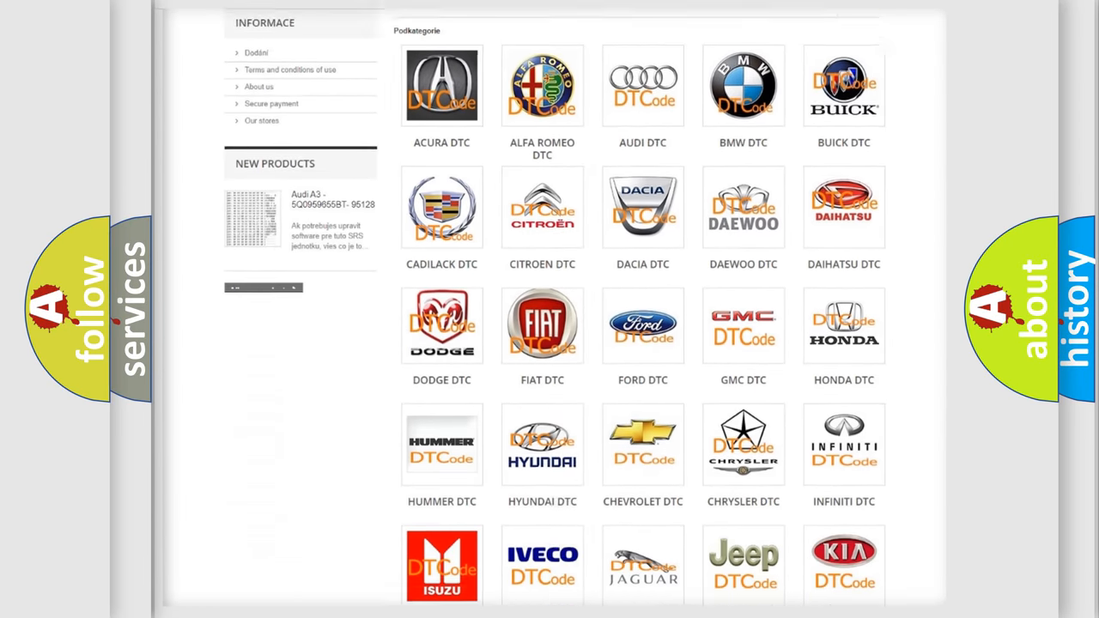
scroll(down, 3)
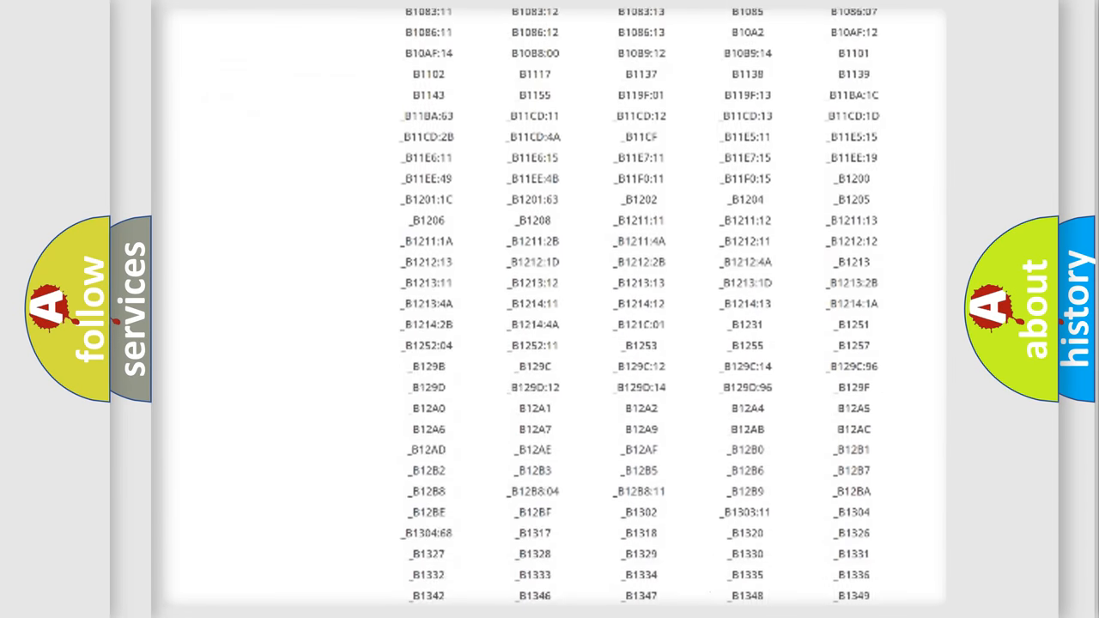
scroll(down, 3)
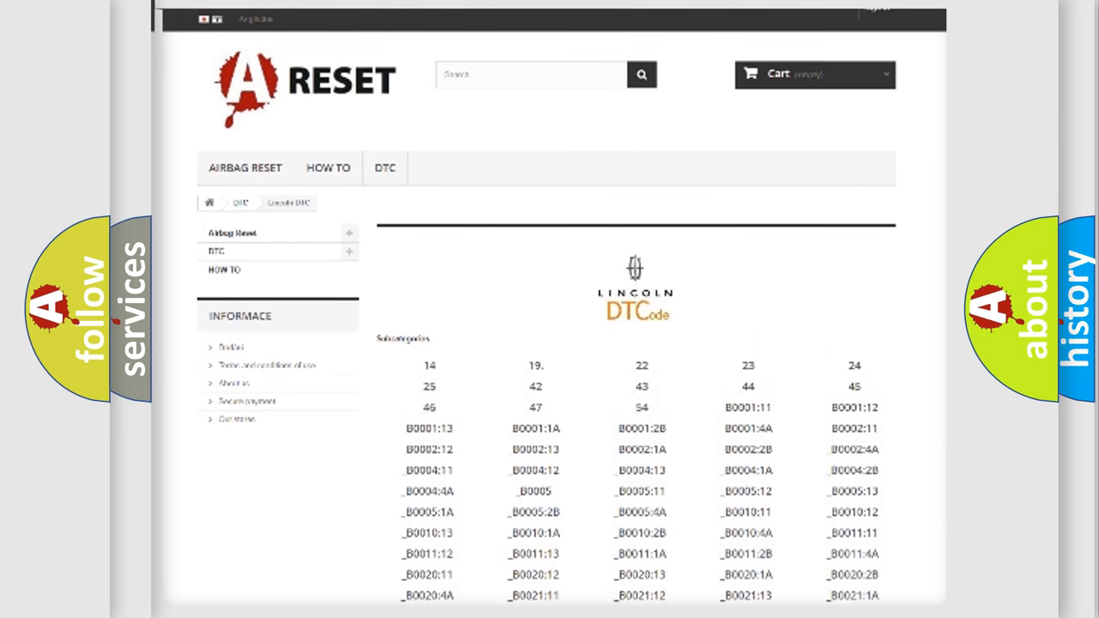
scroll(up, 3)
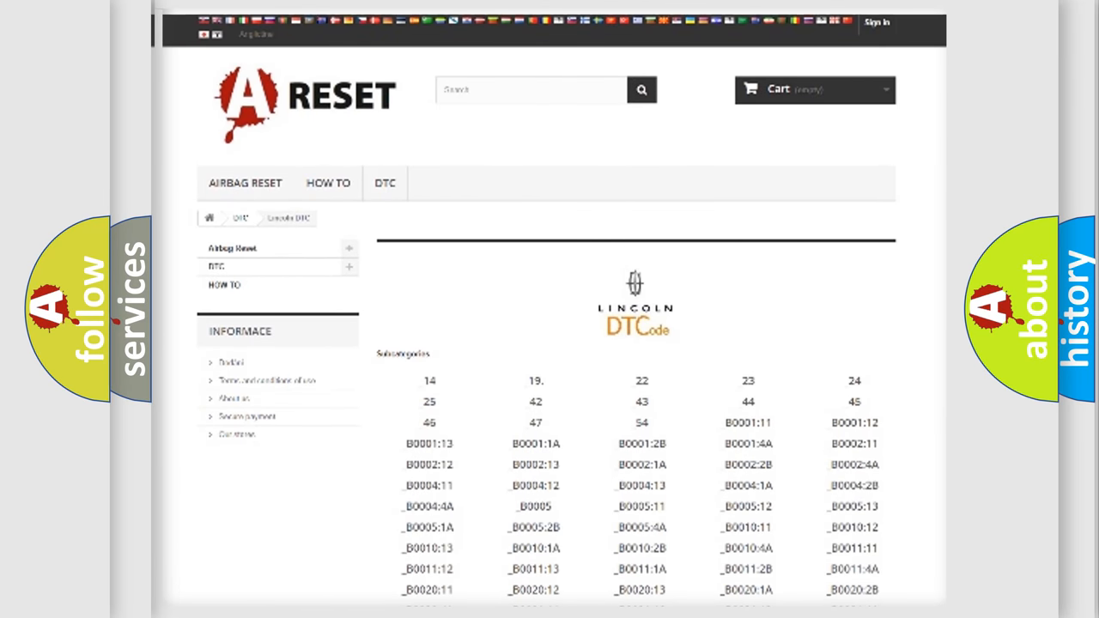